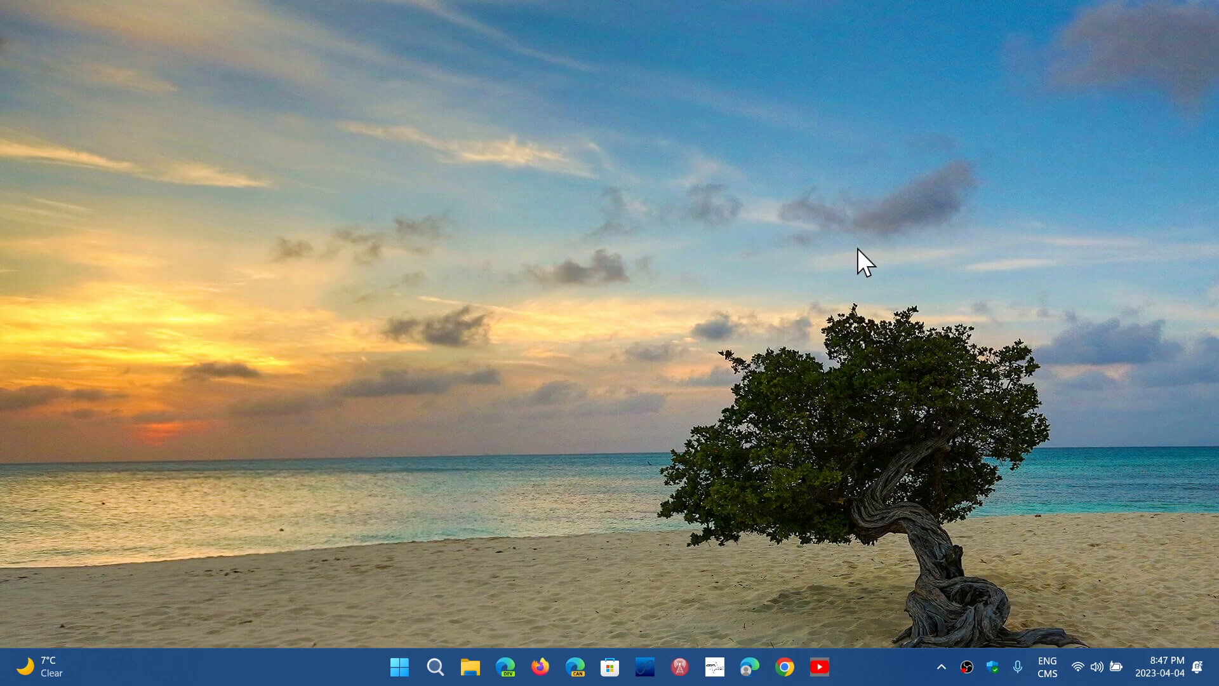
pyautogui.moveTo(797, 536)
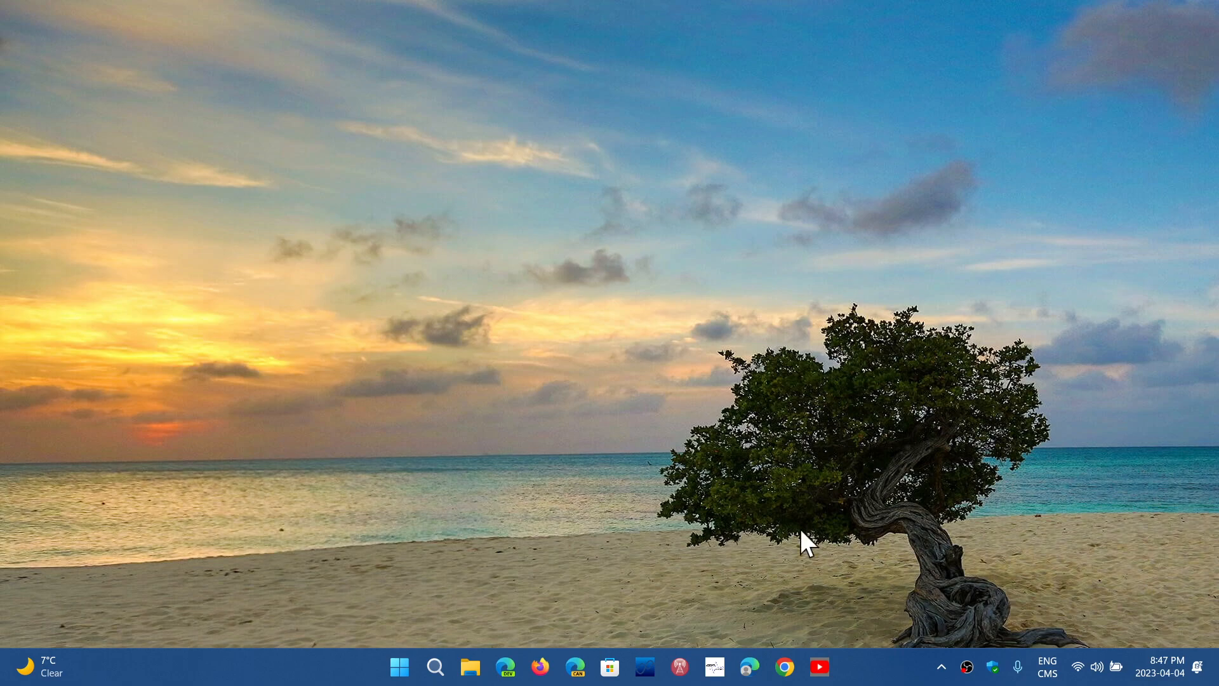
# Bring up Chrome and open About Google Chrome, confirming version 112.0.5615.50 is up to date
pyautogui.click(785, 667)
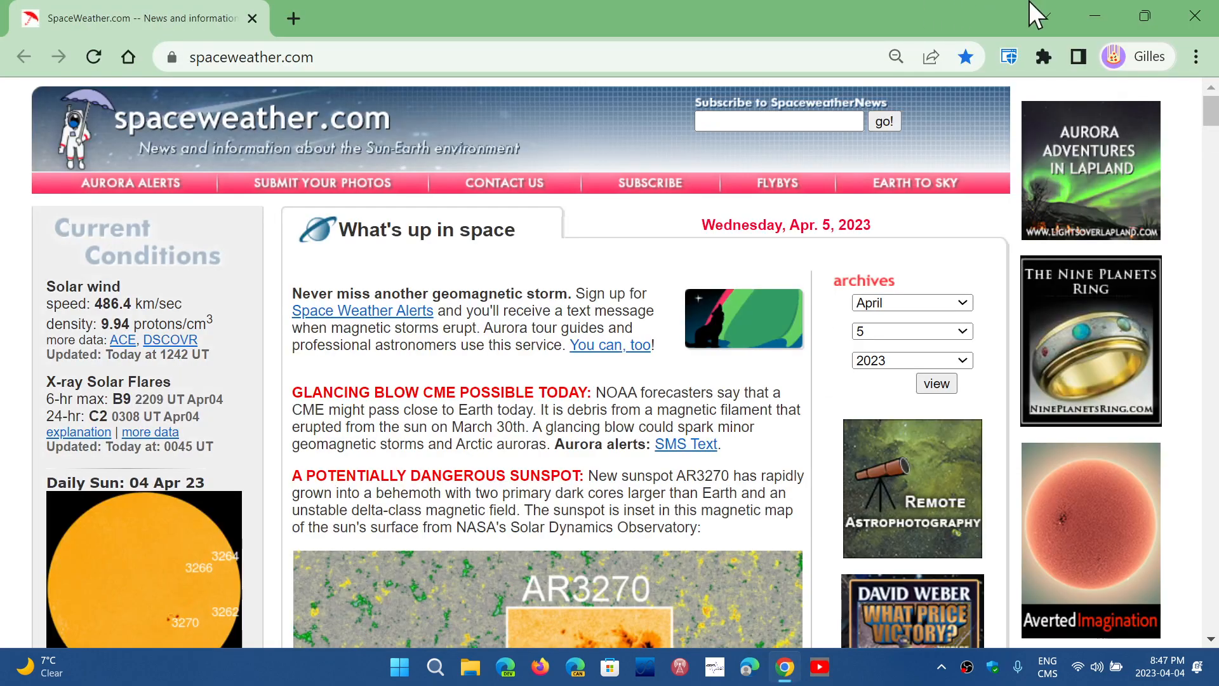
pyautogui.click(1197, 57)
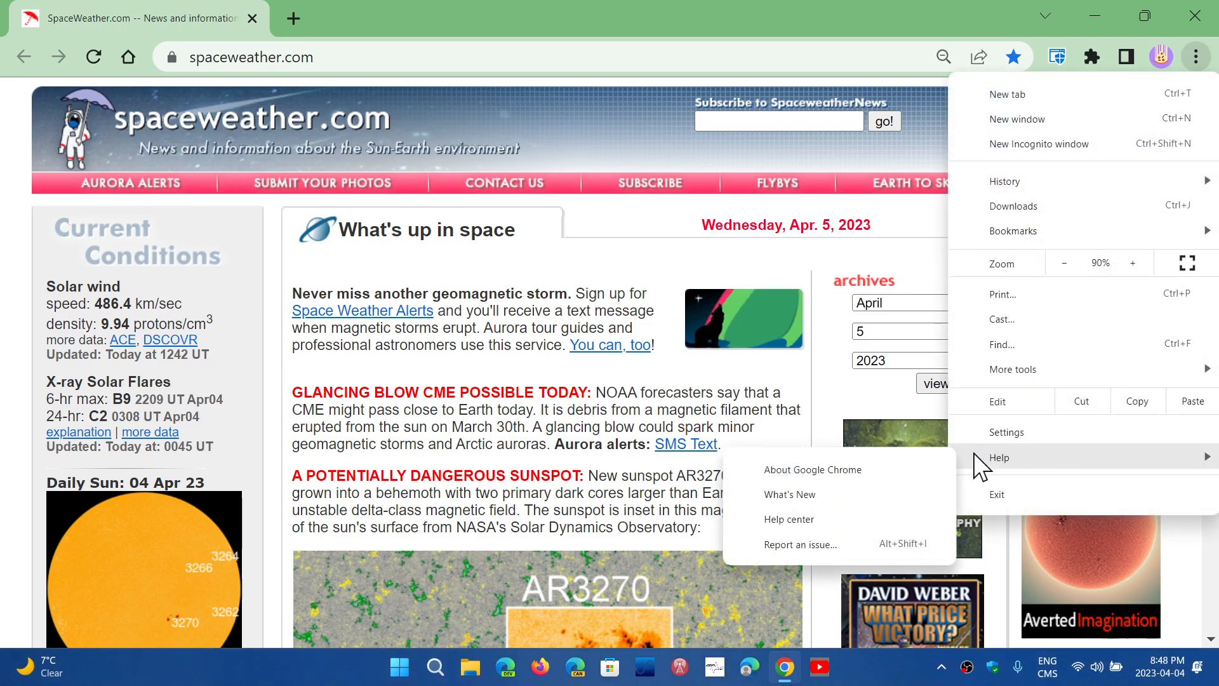
pyautogui.click(812, 469)
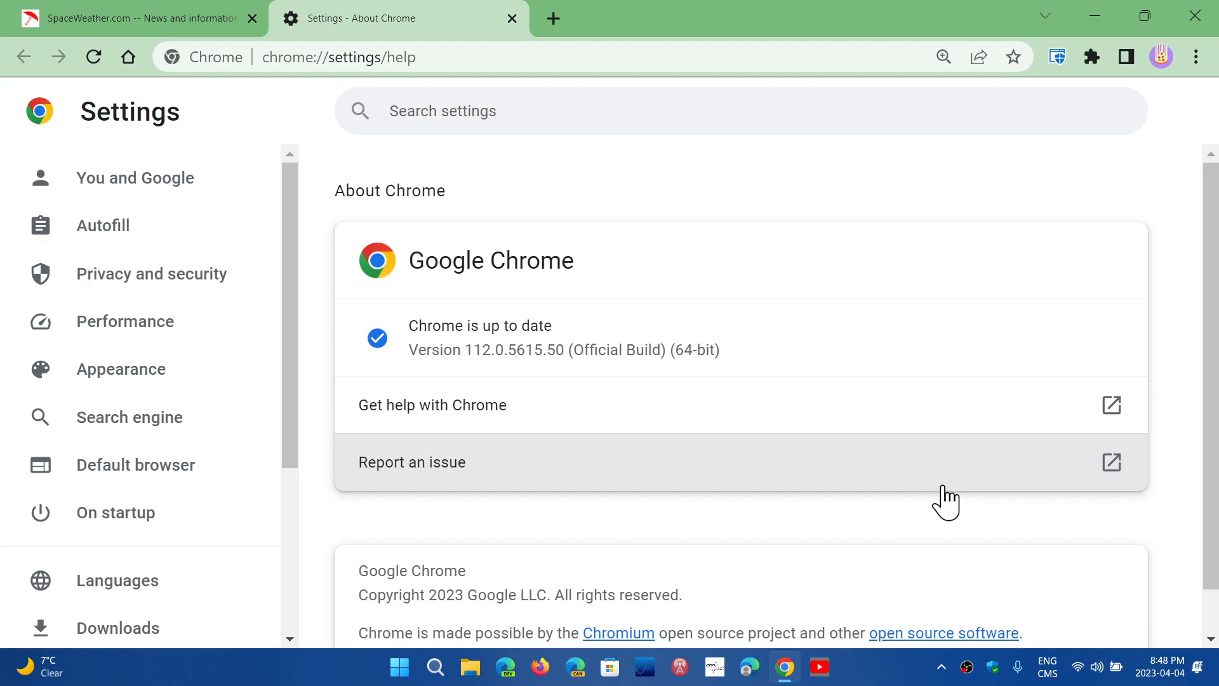
pyautogui.click(442, 110)
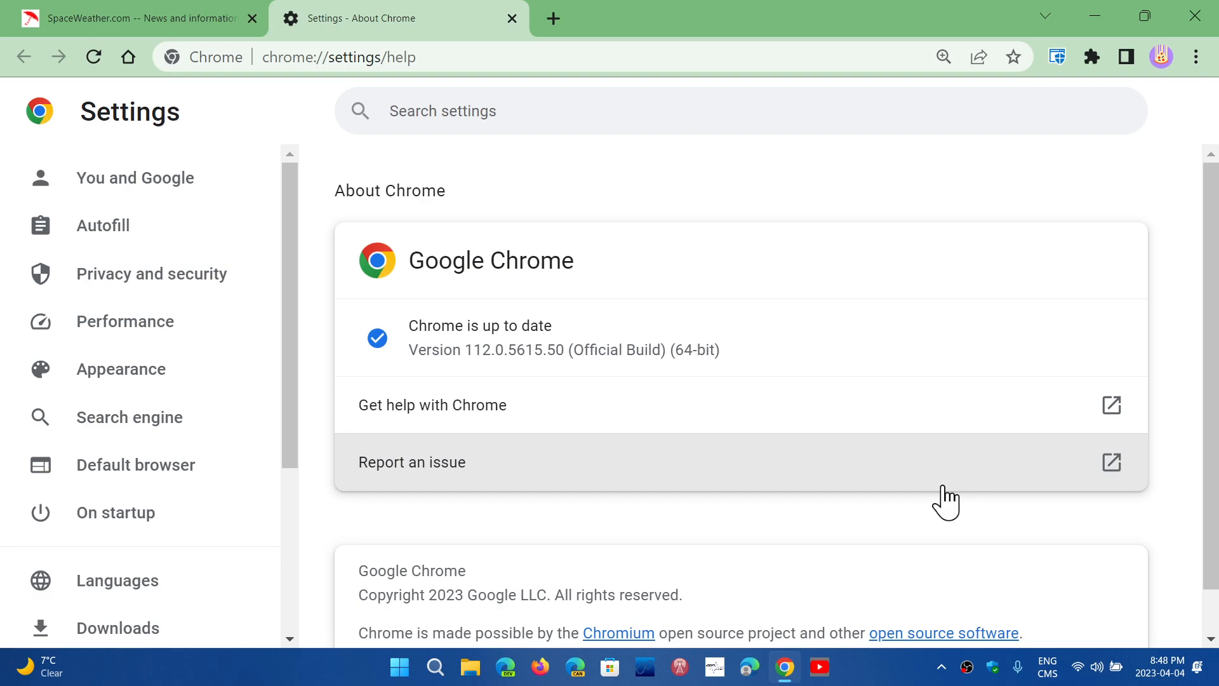
pyautogui.click(443, 111)
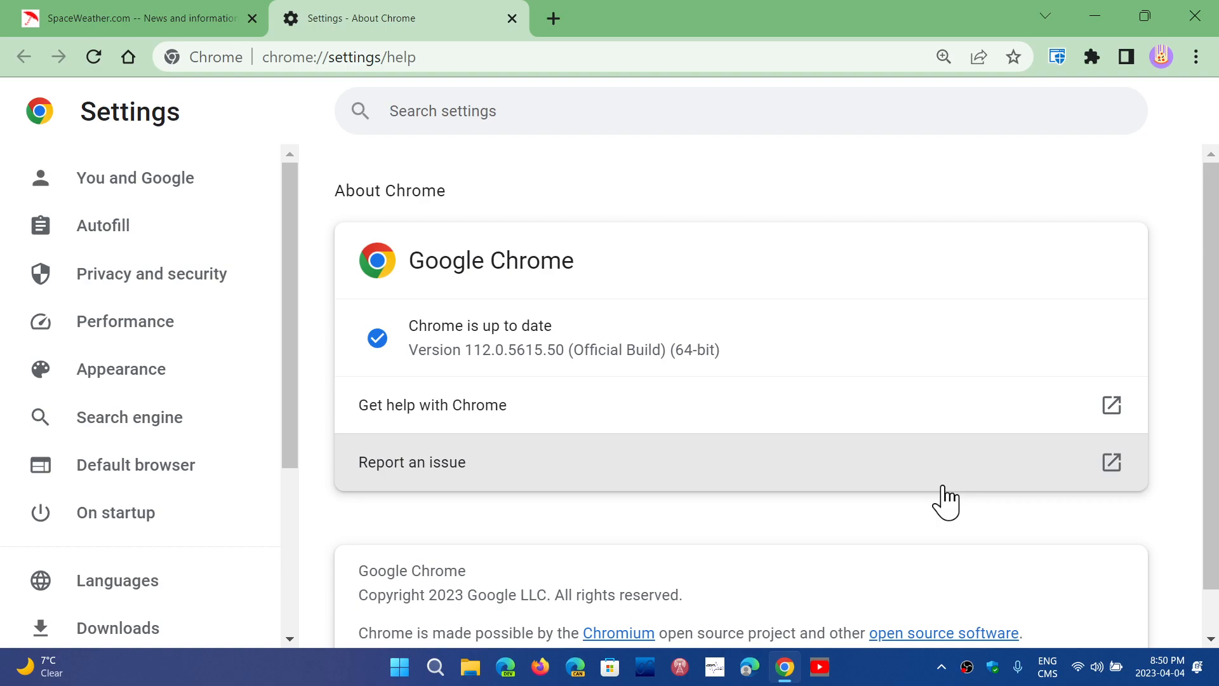
pyautogui.moveTo(1195, 15)
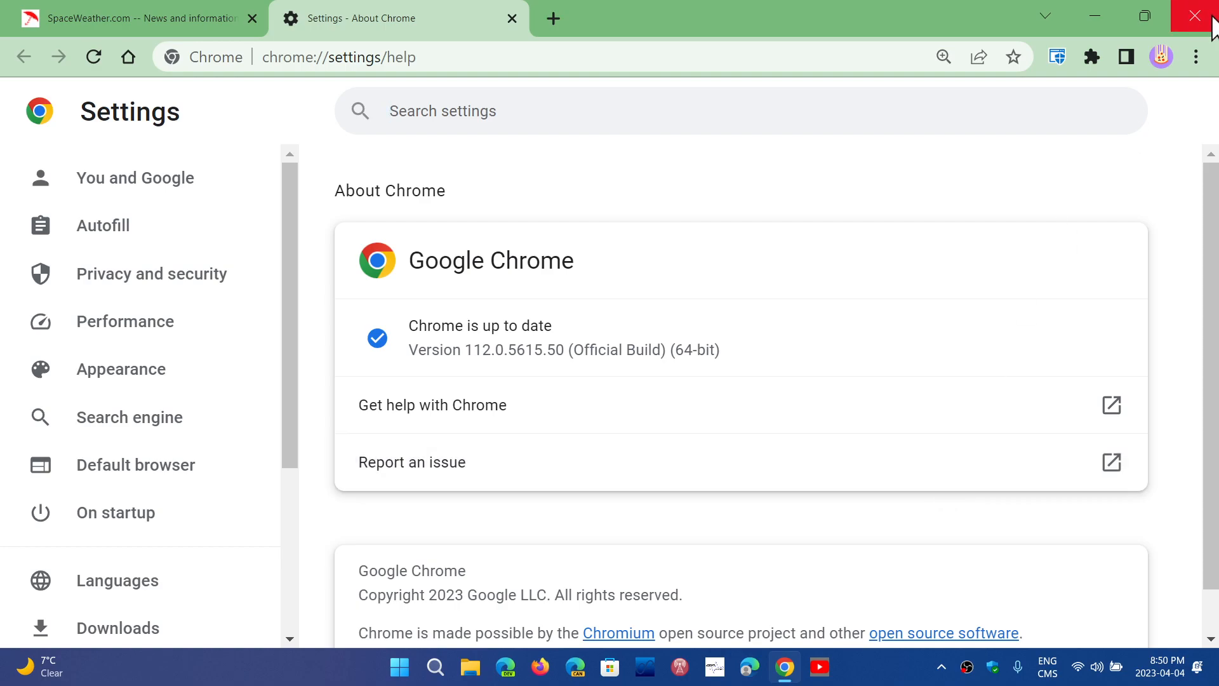
# Close and relaunch Chrome, then return to About Google Chrome at version 112.0.5615.50
pyautogui.click(1195, 15)
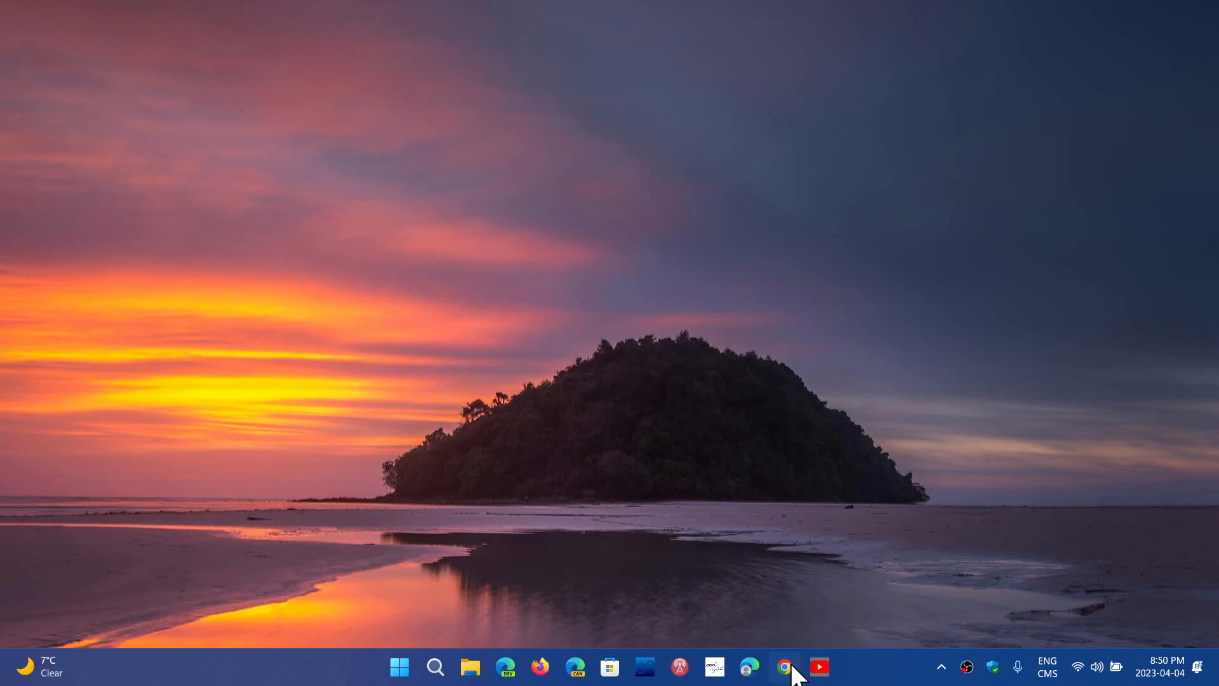
pyautogui.click(784, 666)
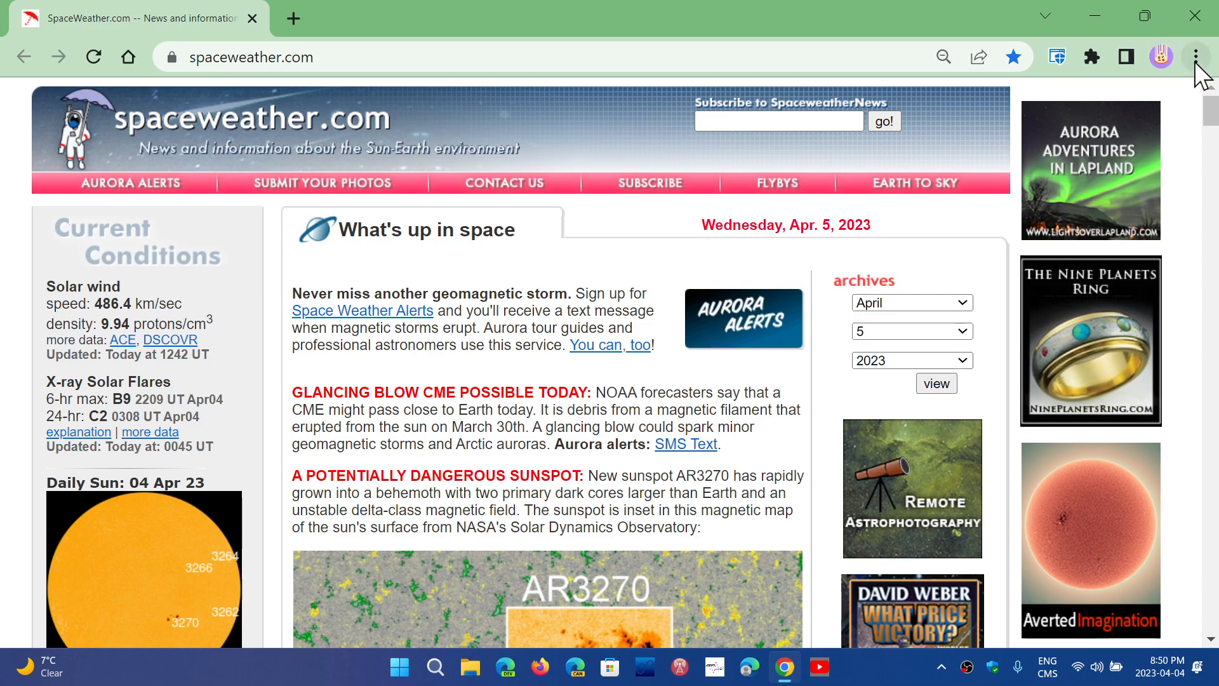
pyautogui.click(1196, 56)
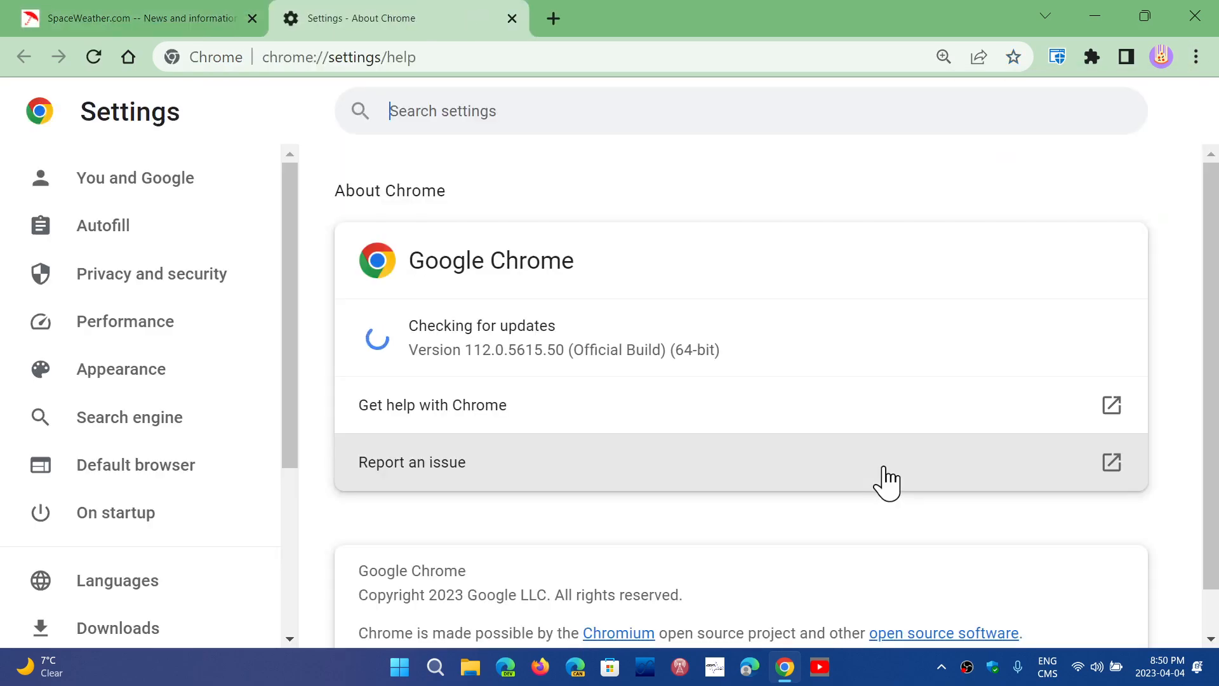
pyautogui.moveTo(753, 420)
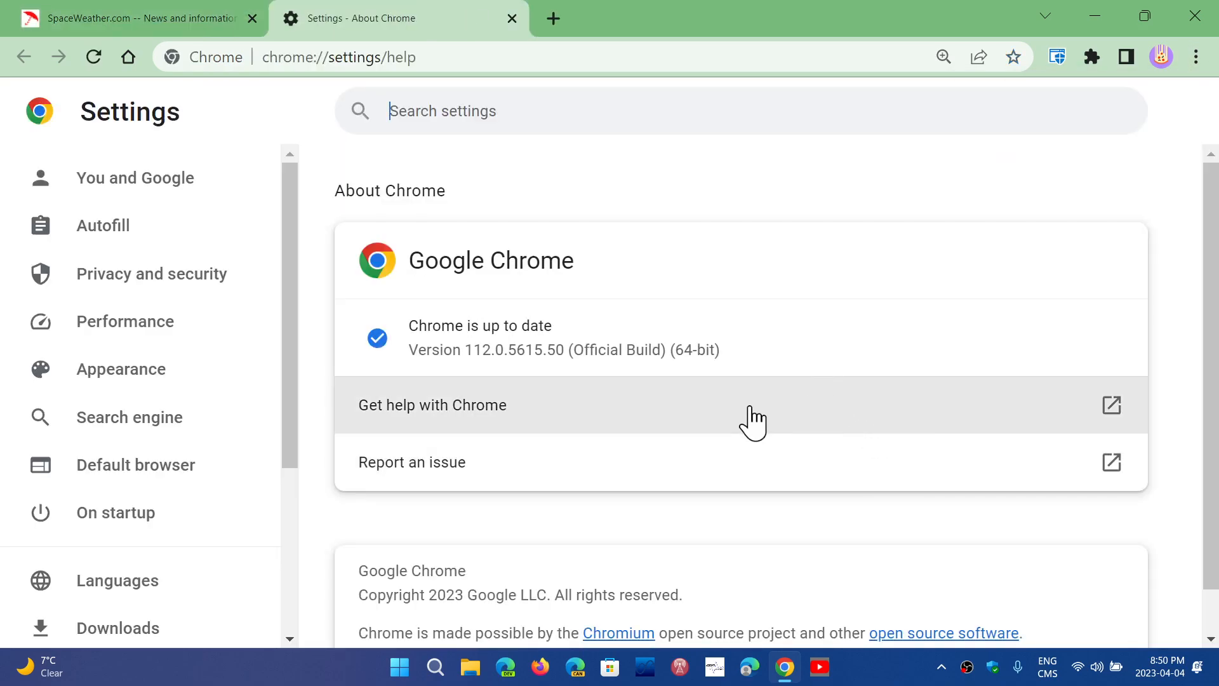